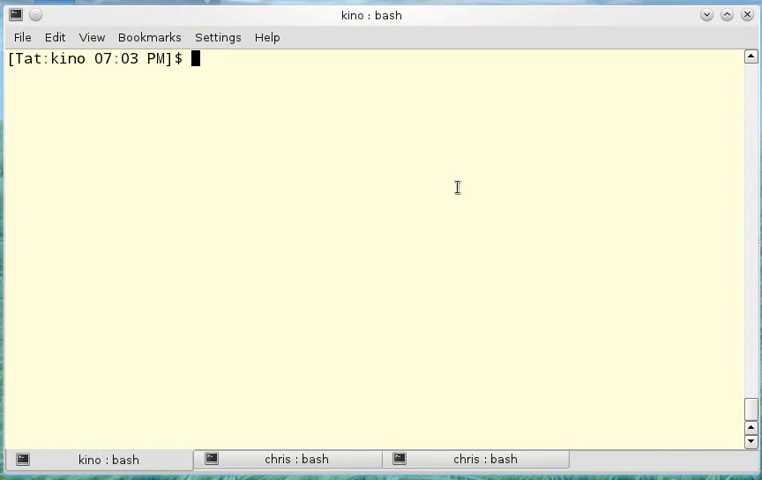
Step: Go to the home directory, confirm it is /home/chris, and show the first lines of .bashrc
{"action": "type", "text": "cd"}
{"action": "type", "text": "pwd"}
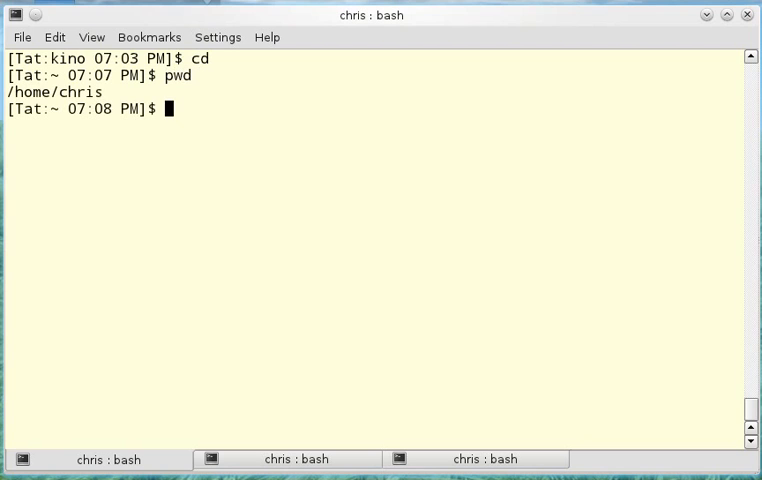
{"action": "type", "text": "head .bashrc"}
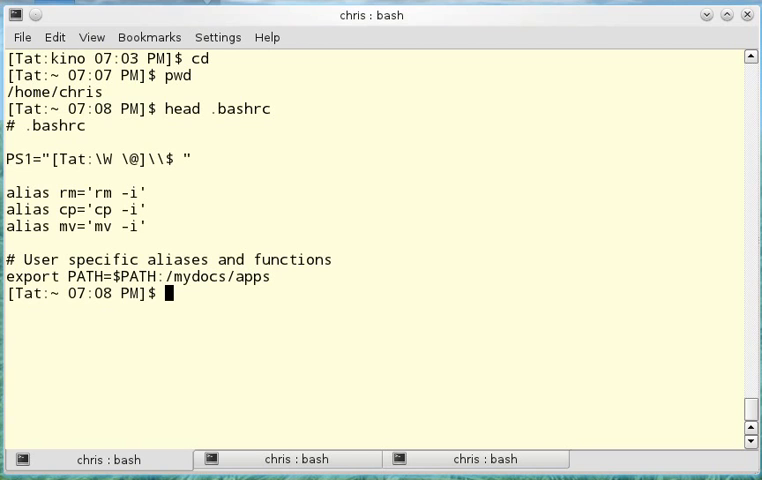
Step: Set PS1 to '[HELLO]', then source .bashrc to bring back the original Tat prompt
{"action": "type", "text": "PS1='["}
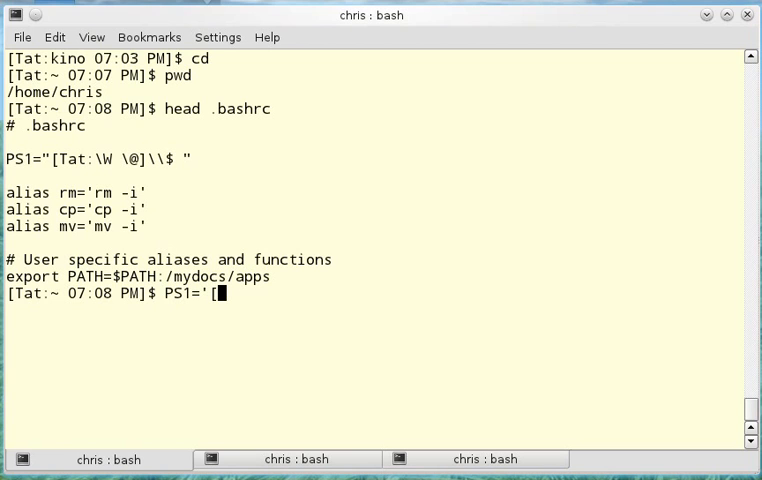
{"action": "type", "text": "HELLO]"}
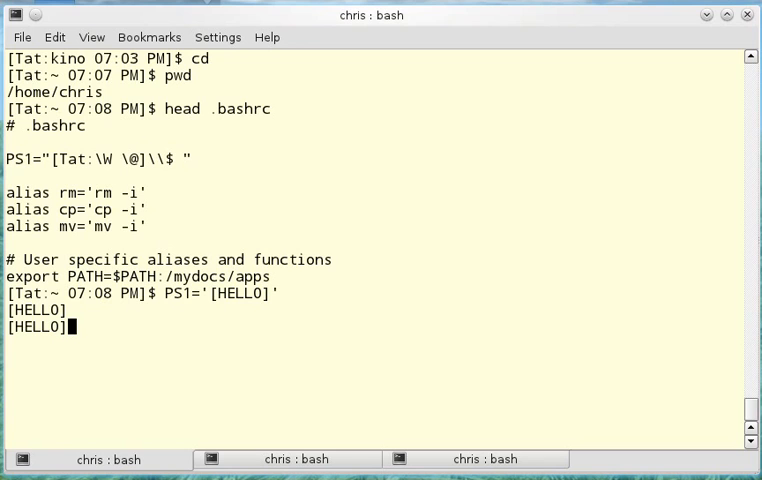
{"action": "type", "text": "s"}
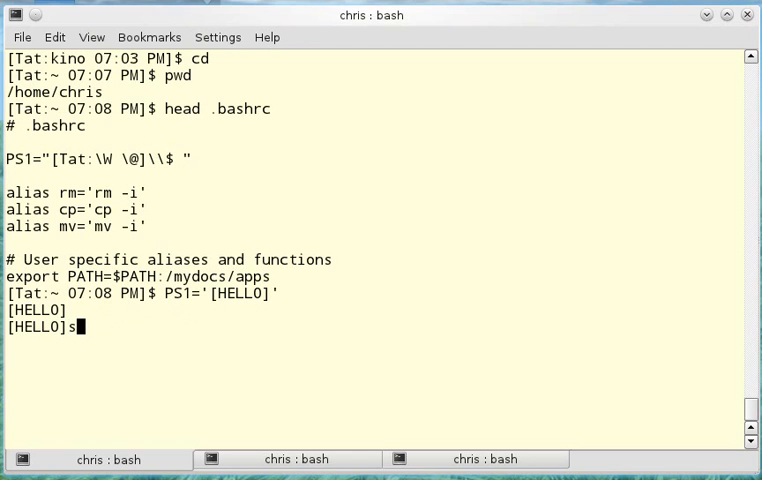
{"action": "type", "text": "ou"}
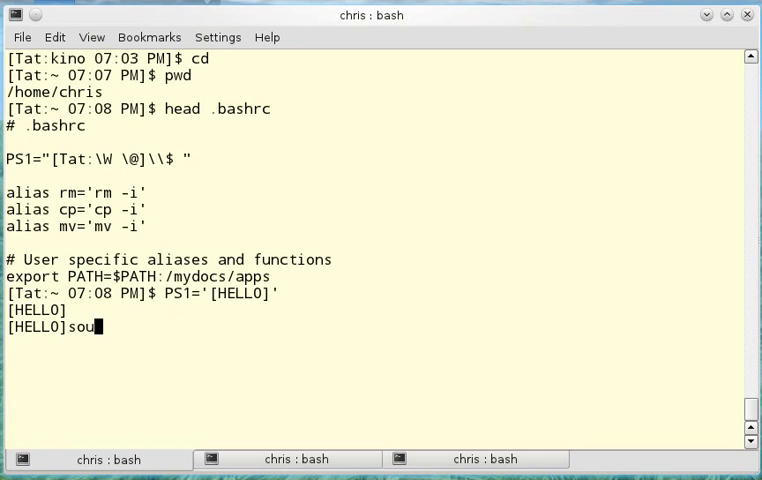
{"action": "type", "text": "rce .bashrc"}
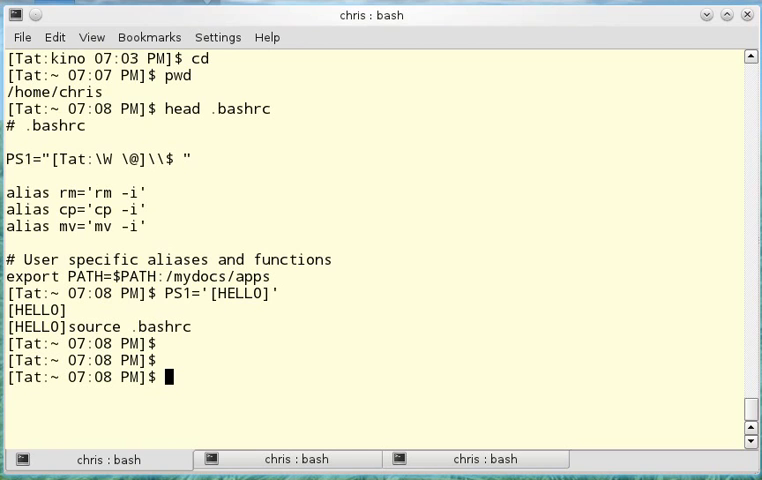
{"action": "type", "text": "locate"}
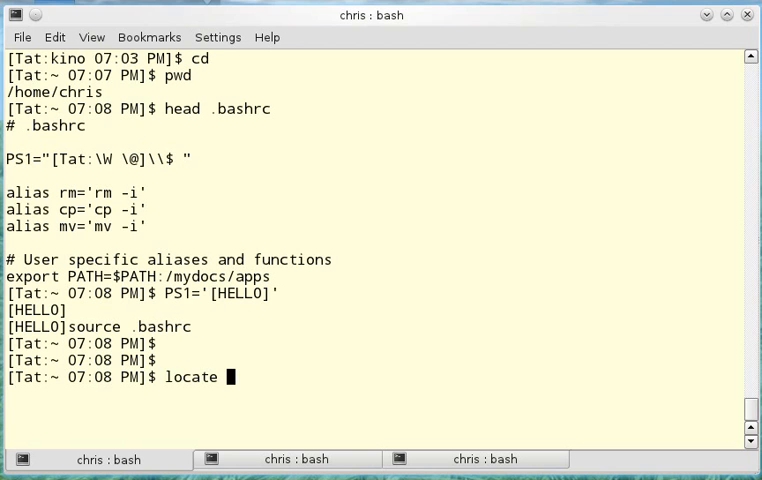
Step: Run locate chris_marc.jpg, listing five paths, and select the first result's file name
{"action": "type", "text": "chris_marc.jpg"}
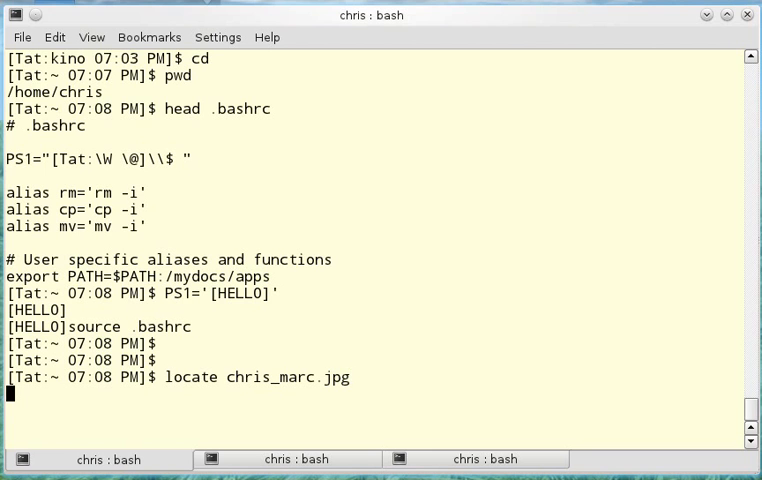
{"action": "key", "text": "Return"}
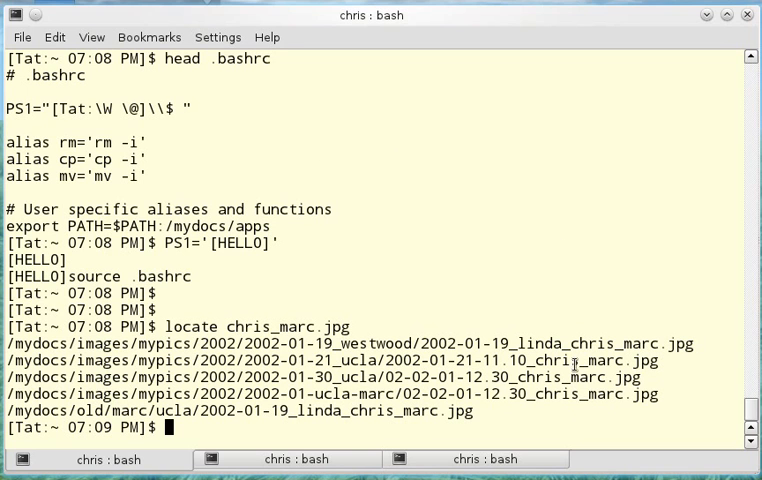
{"action": "double_click", "coordinate": [592, 343]}
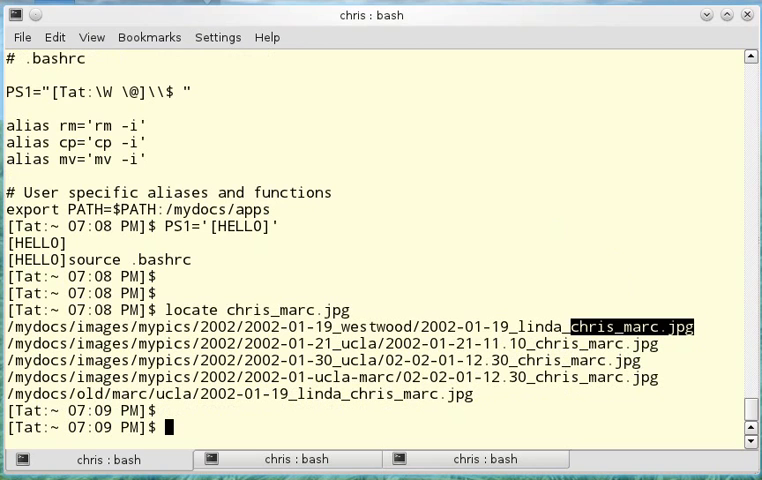
{"action": "type", "text": "man locat"}
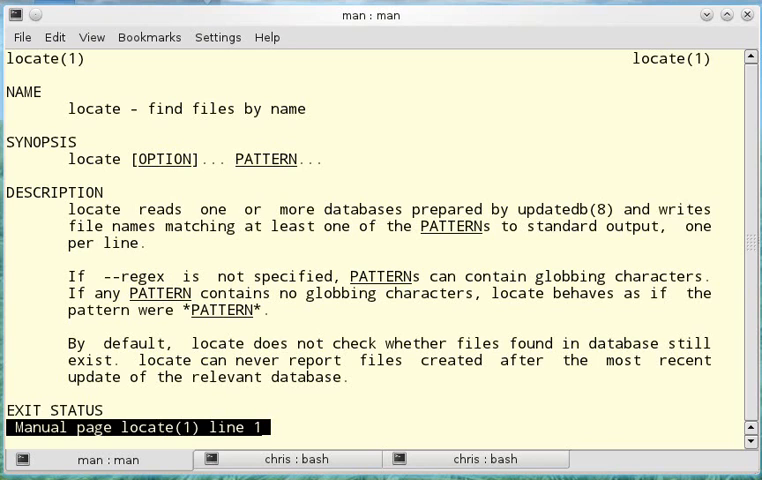
Step: Search the locate manual for 'regex' to read the -r and --regex options, then quit
{"action": "type", "text": "/re"}
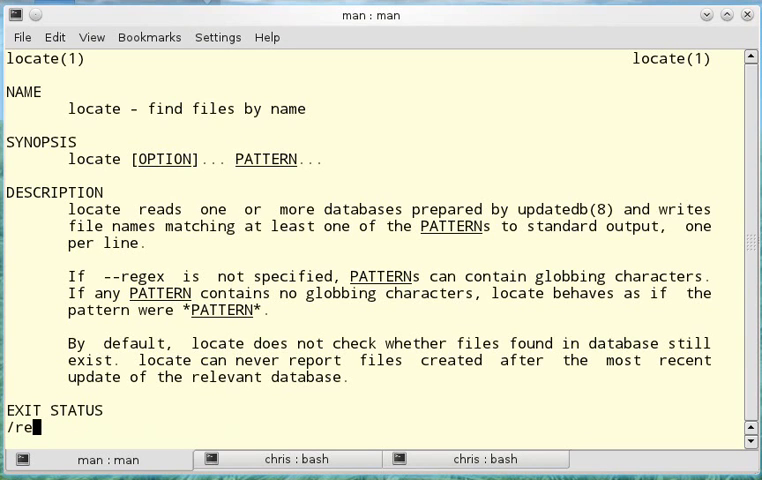
{"action": "type", "text": "gex"}
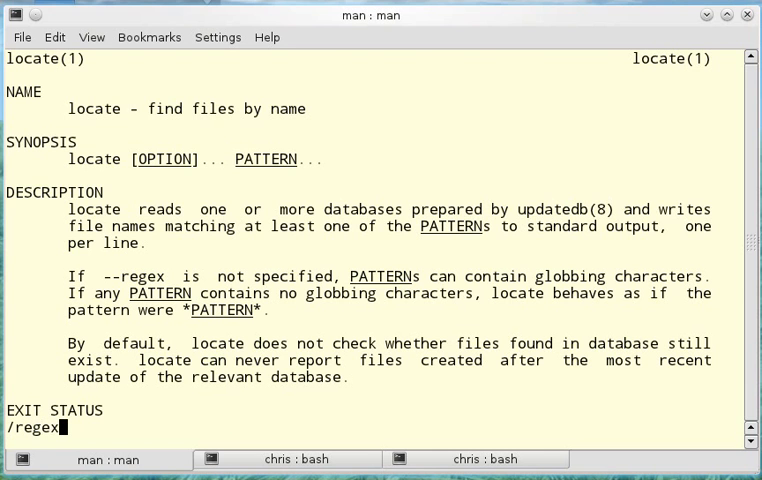
{"action": "key", "text": "Return"}
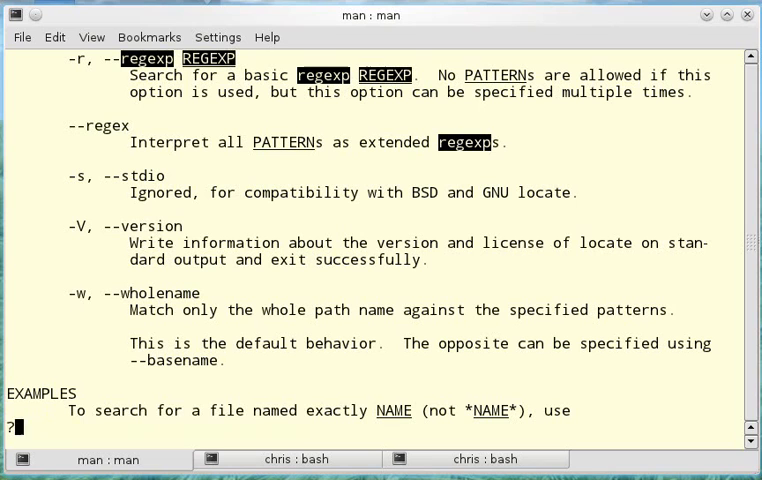
{"action": "type", "text": "regex"}
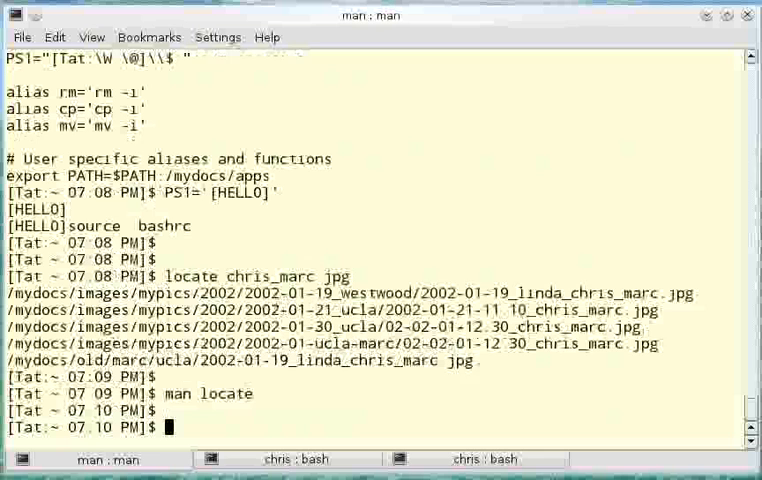
Step: Pipe the regex locate for chris jpg files through grep marc, then grep ucla
{"action": "type", "text": "man locate"}
{"action": "type", "text": "locate -r .*chris.*jpg"}
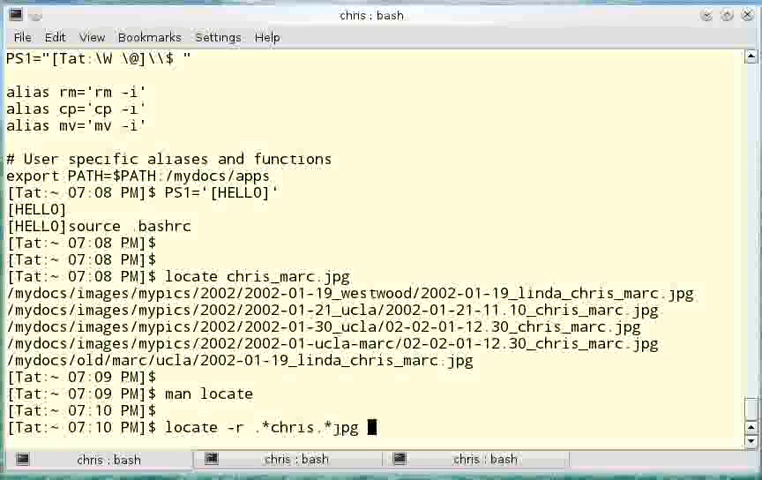
{"action": "type", "text": "|"}
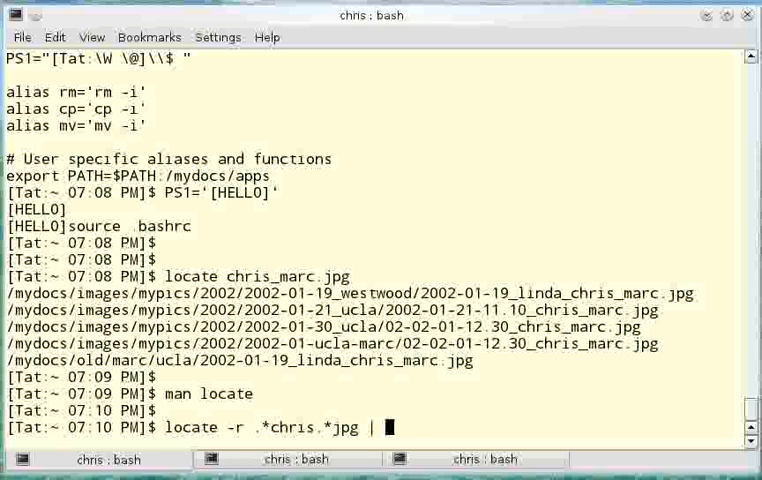
{"action": "type", "text": "grep"}
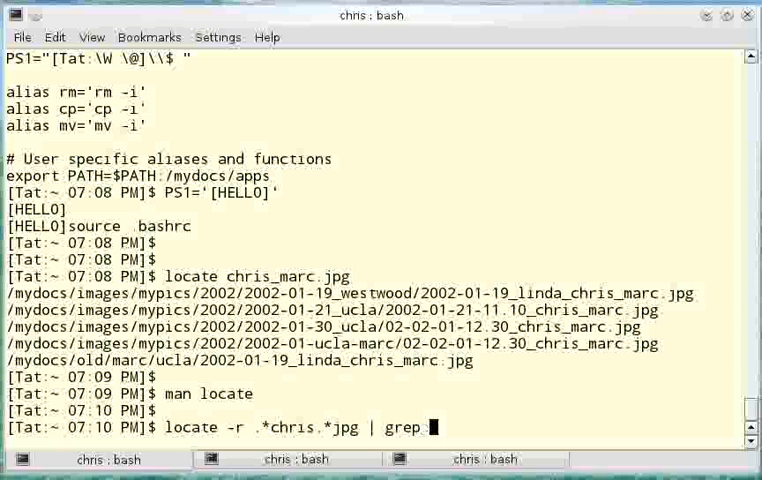
{"action": "type", "text": "marc"}
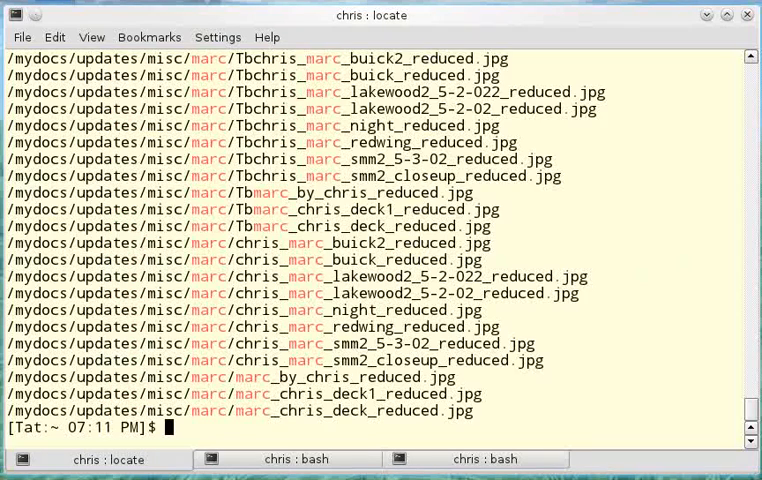
{"action": "key", "text": "Return"}
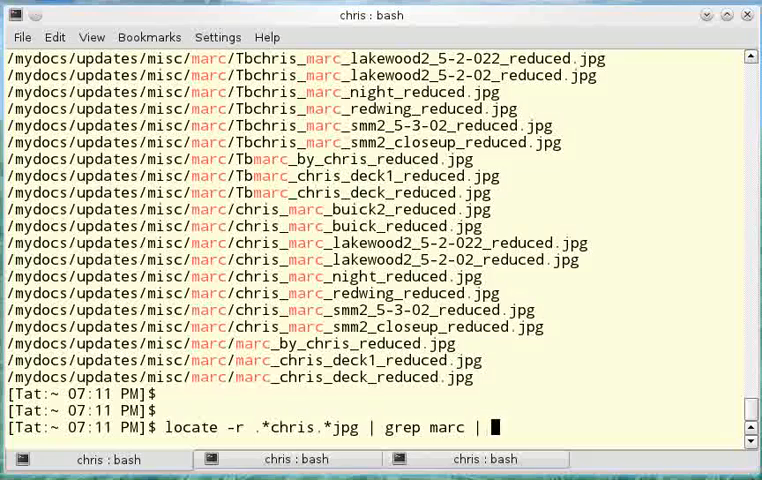
{"action": "type", "text": "grep ucla"}
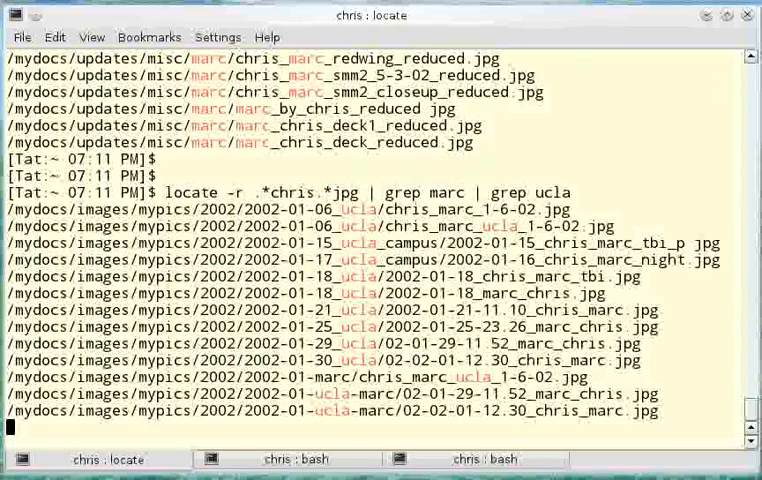
{"action": "scroll", "scroll_direction": "down", "scroll_amount": 3}
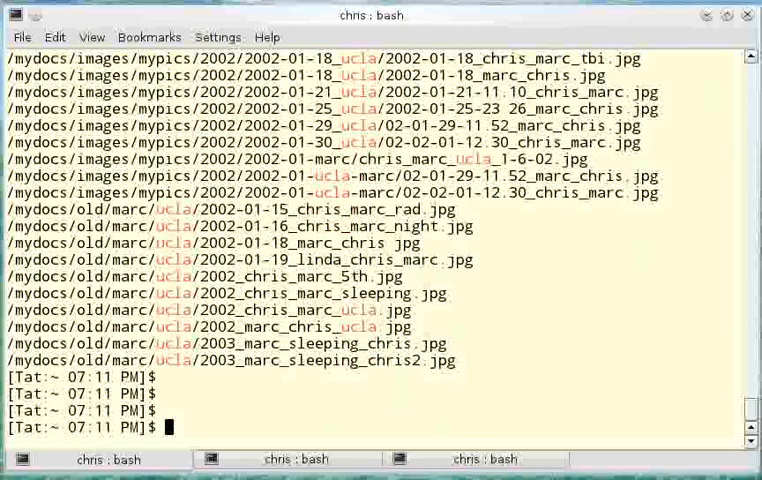
Step: Redirect the locate | grep marc | grep ucla results into pictures_marc_chris_ucla.txt
{"action": "type", "text": "locate -r  *chris *jpg | grep marc | grep ucla >"}
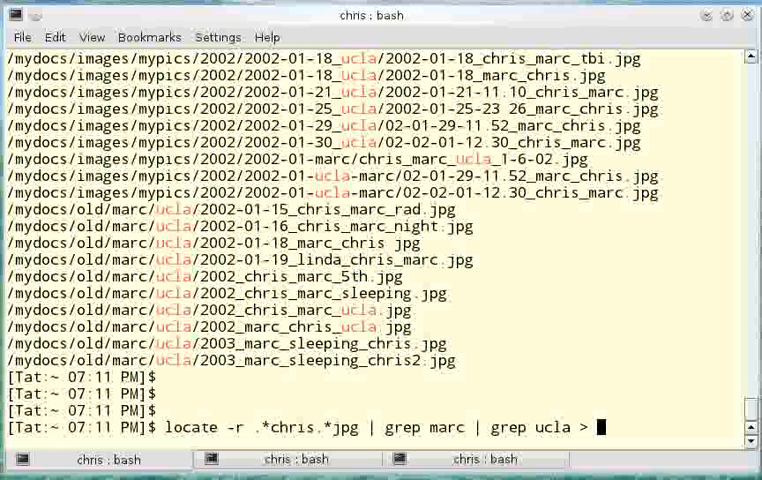
{"action": "type", "text": "picture"}
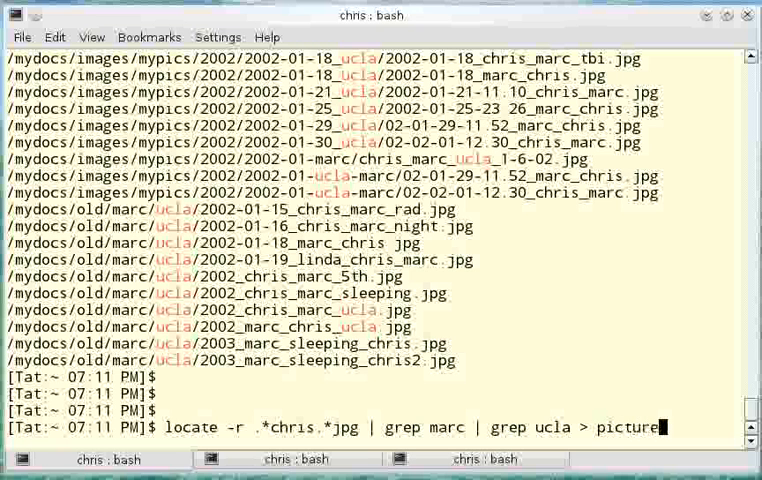
{"action": "type", "text": "s_marc_chris_ucla.txt"}
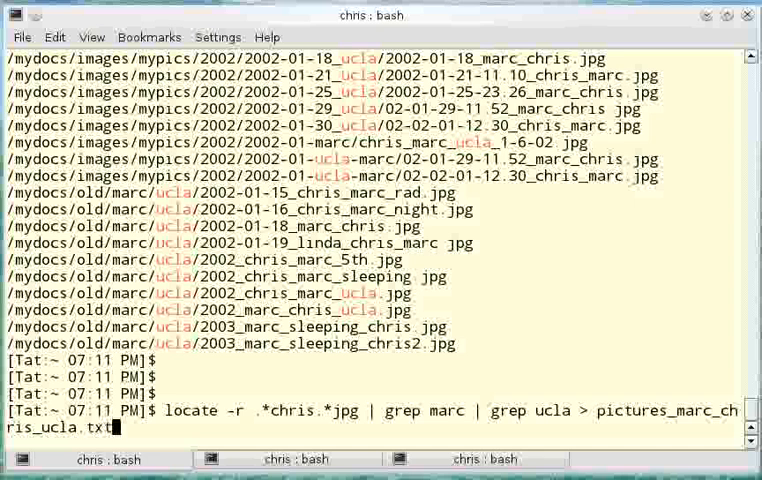
{"action": "key", "text": "Return"}
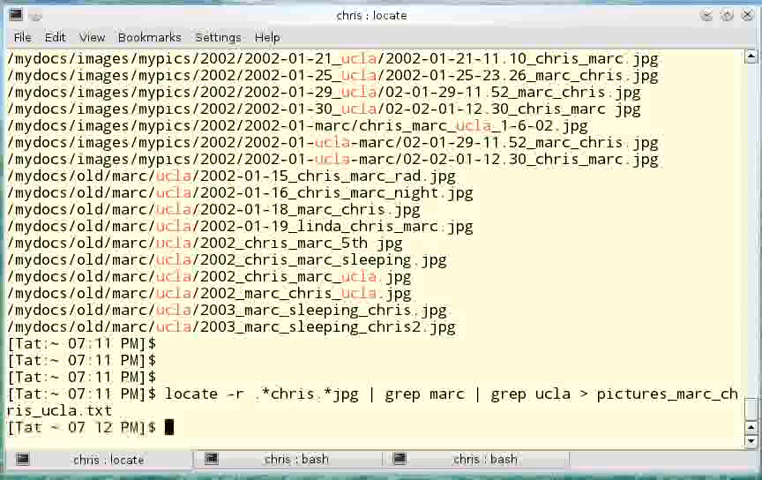
{"action": "type", "text": "l"}
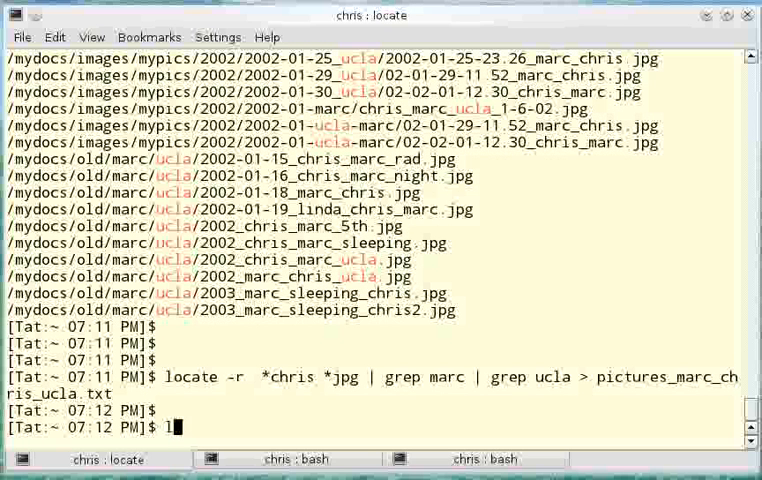
Step: View pictures_marc_chris_ucla.txt with less, then quit back to the prompt
{"action": "type", "text": "ess pic"}
{"action": "type", "text": "/1"}
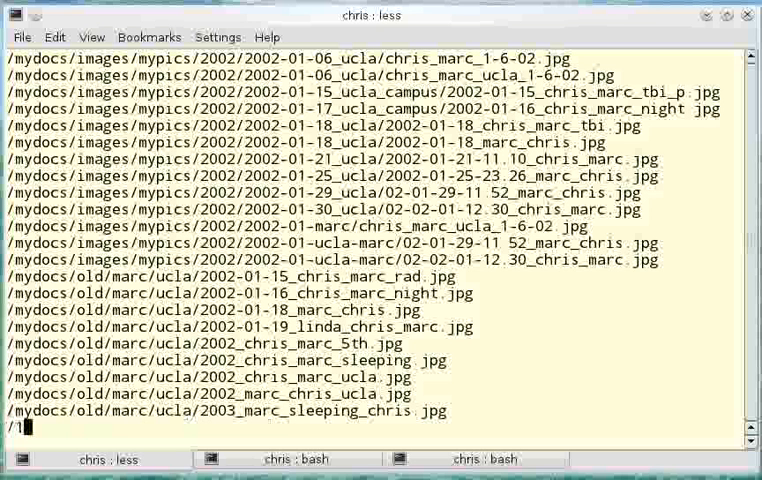
{"action": "type", "text": "2"}
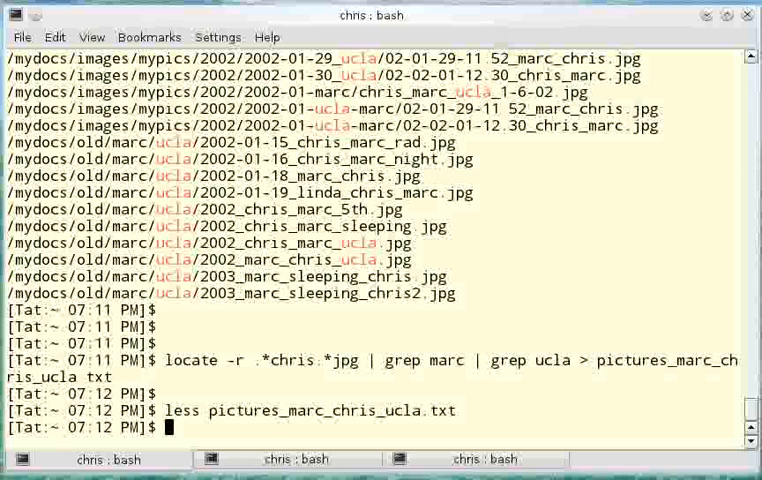
Step: Run fdisk -l, then sudo fdisk -l with the password to list all partitions
{"action": "type", "text": "fdisk -l"}
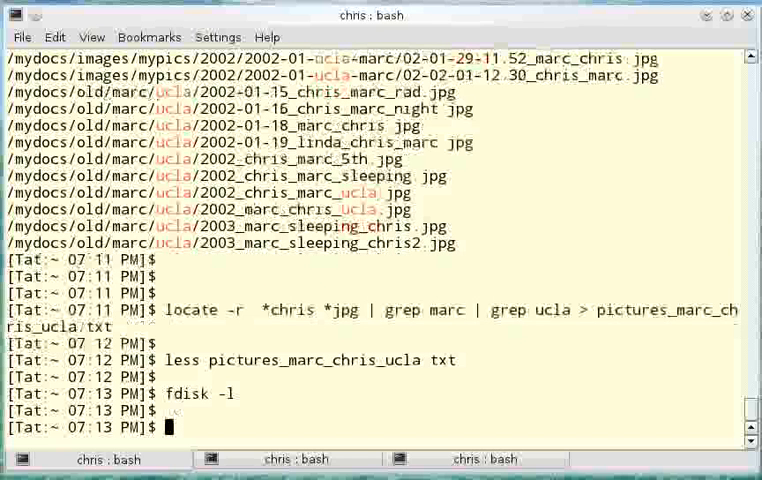
{"action": "type", "text": "fdisk -l"}
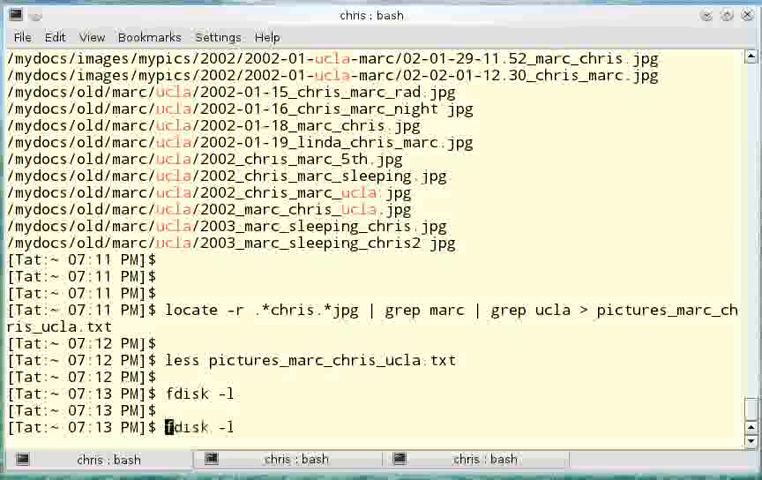
{"action": "type", "text": "sudo"}
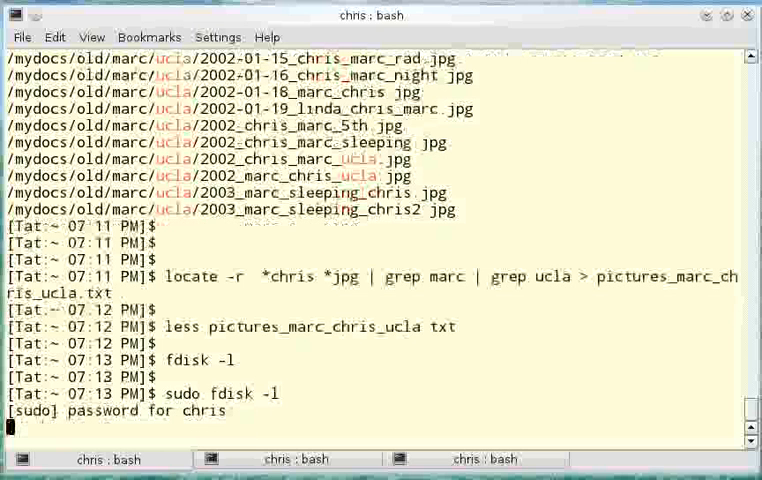
{"action": "key", "text": "Return"}
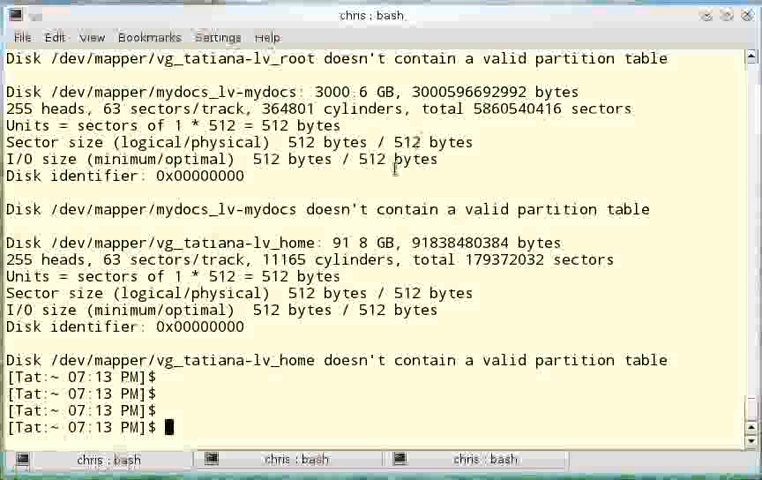
Step: Run lspci and lsusb to list PCI hardware and USB devices like the Logitech mouse
{"action": "type", "text": "lspci"}
{"action": "type", "text": "lsusb"}
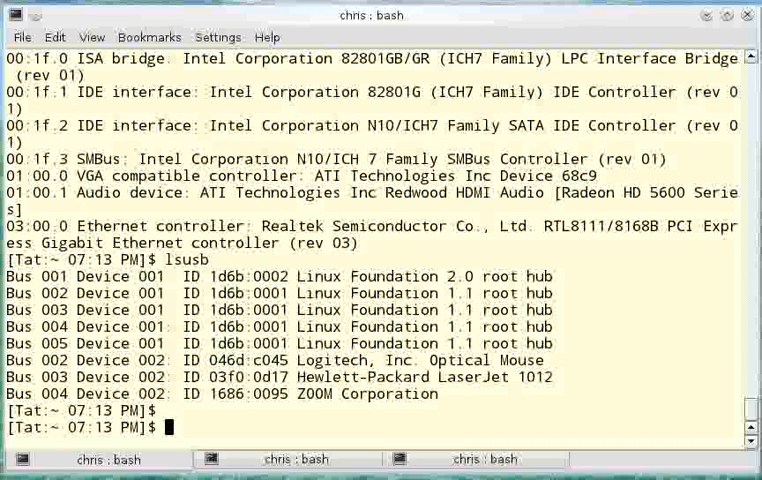
{"action": "type", "text": "lpinfo -v"}
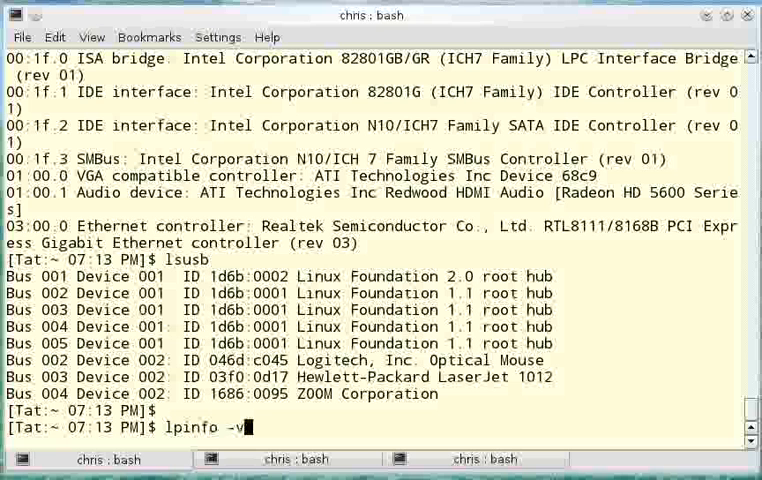